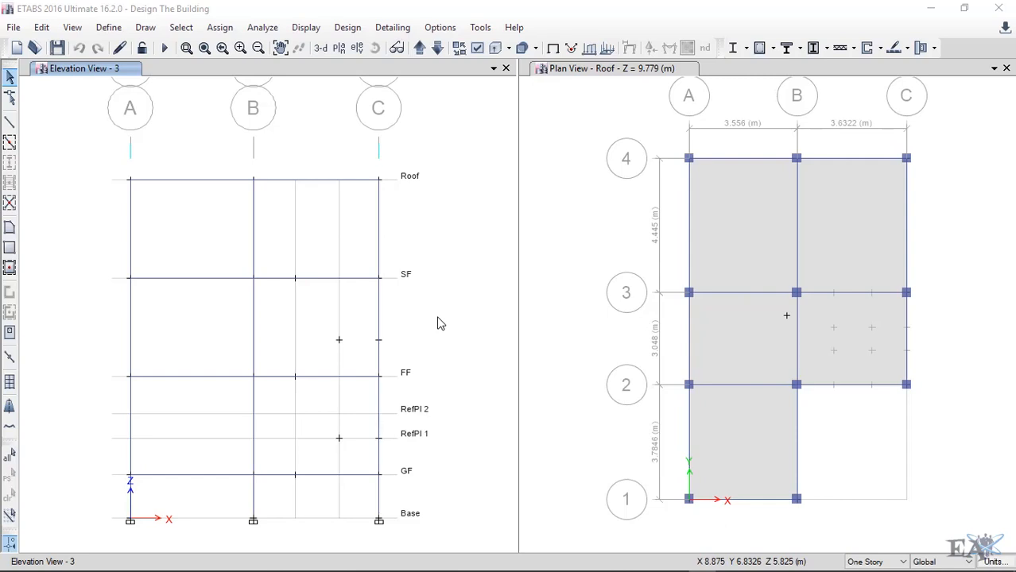
{"action": "mouse_move", "coordinate": [310, 285]}
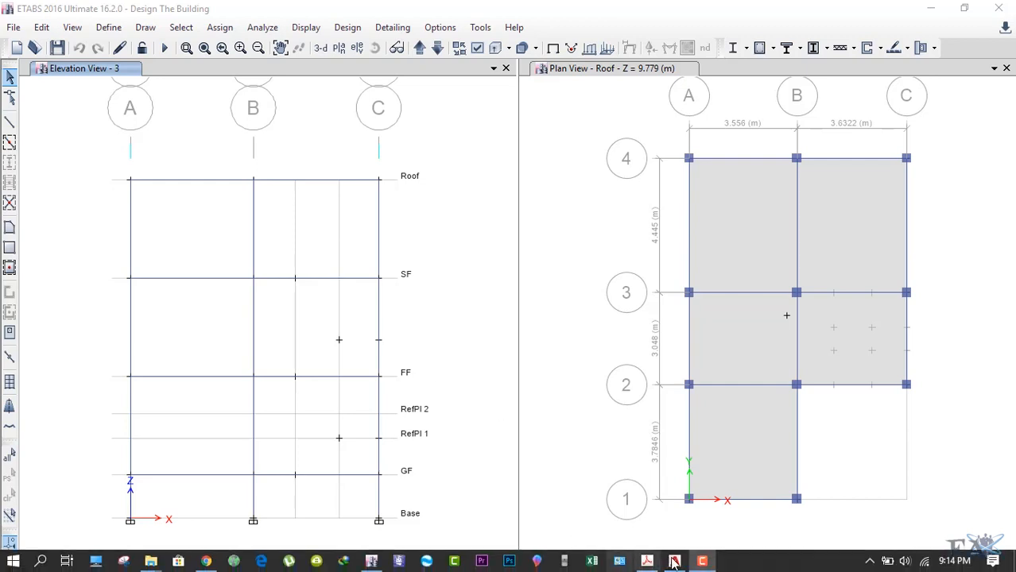
Show the Drift.dwg sketch with displacements Δ1–Δ4 and the story drift formulas
{"action": "left_click", "coordinate": [674, 563]}
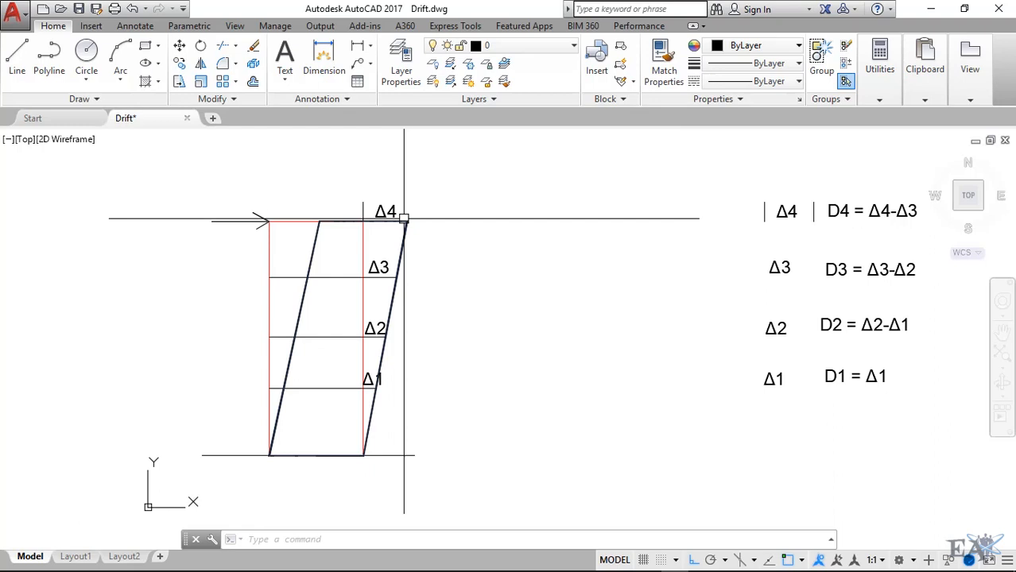
{"action": "mouse_move", "coordinate": [400, 221]}
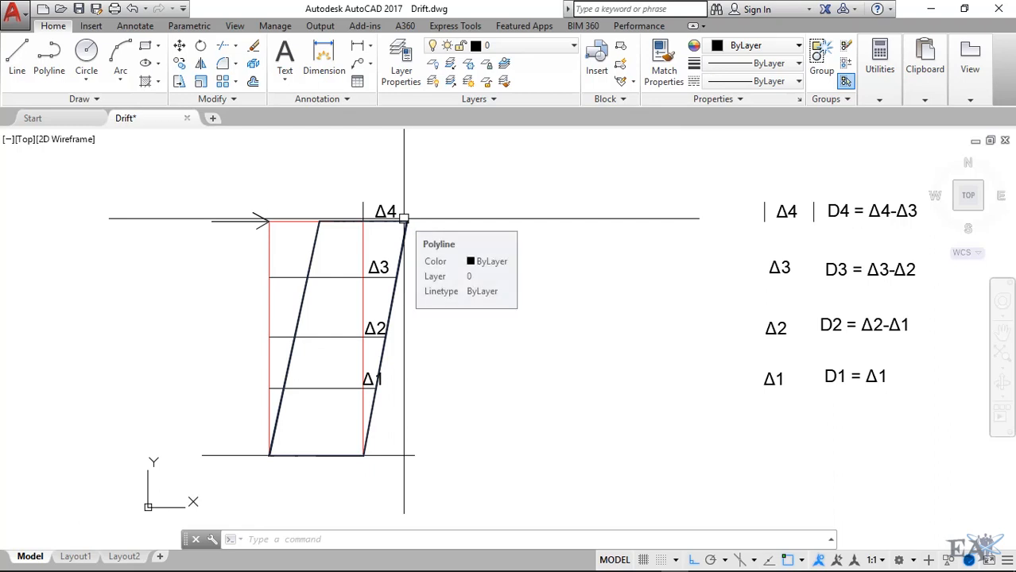